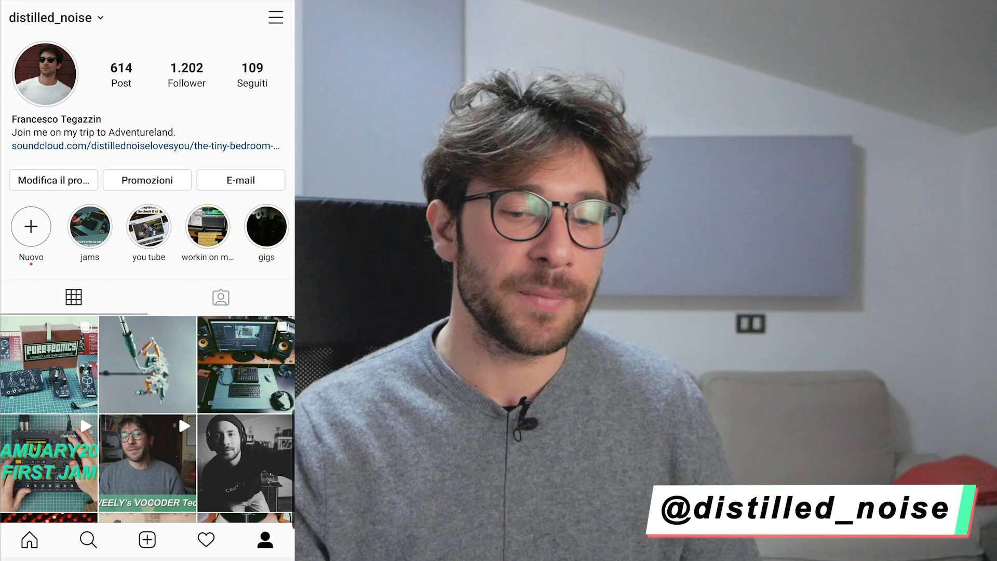
{"action": "scroll", "scroll_direction": "down", "scroll_amount": 3}
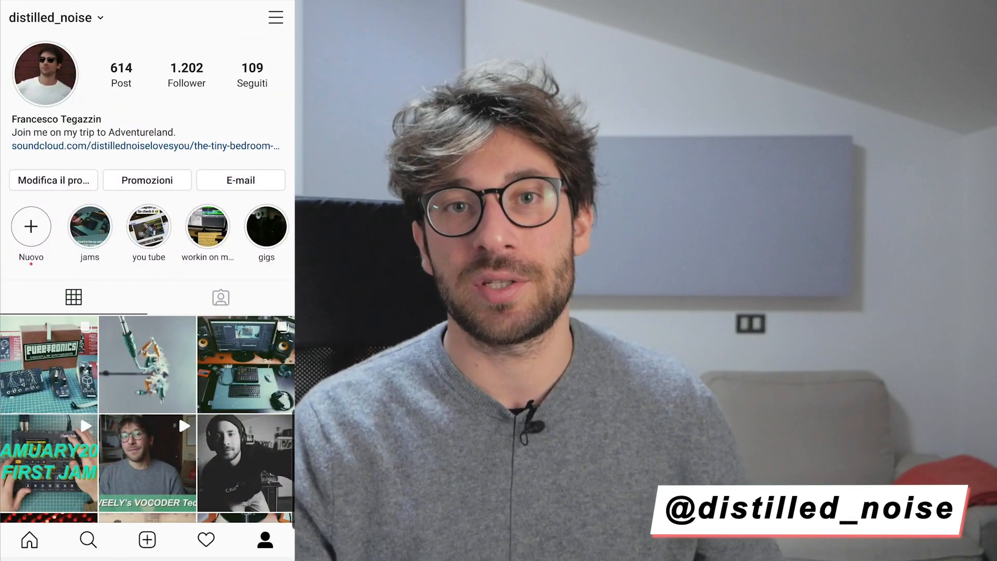
{"action": "left_click", "coordinate": [49, 363]}
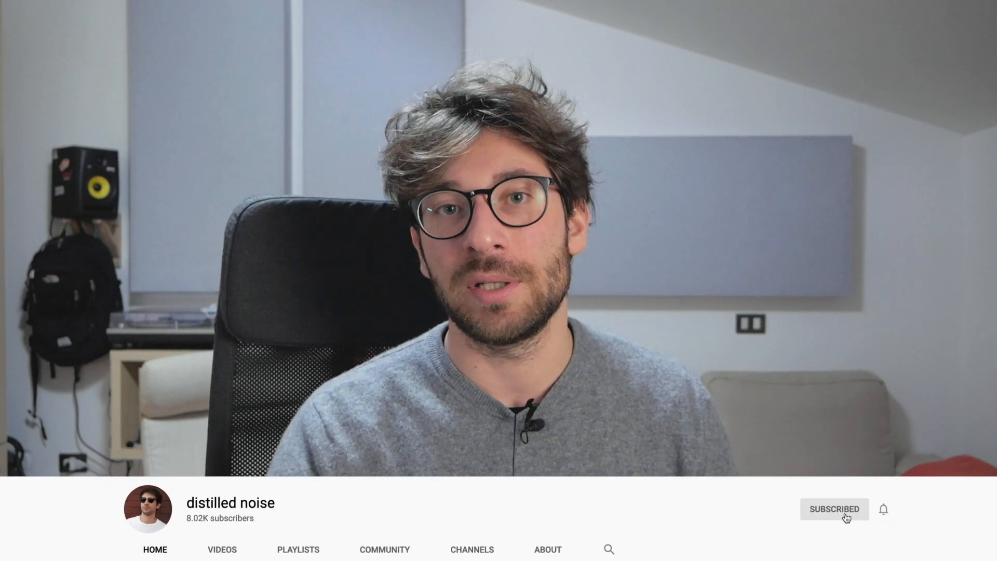
{"action": "left_click", "coordinate": [882, 509]}
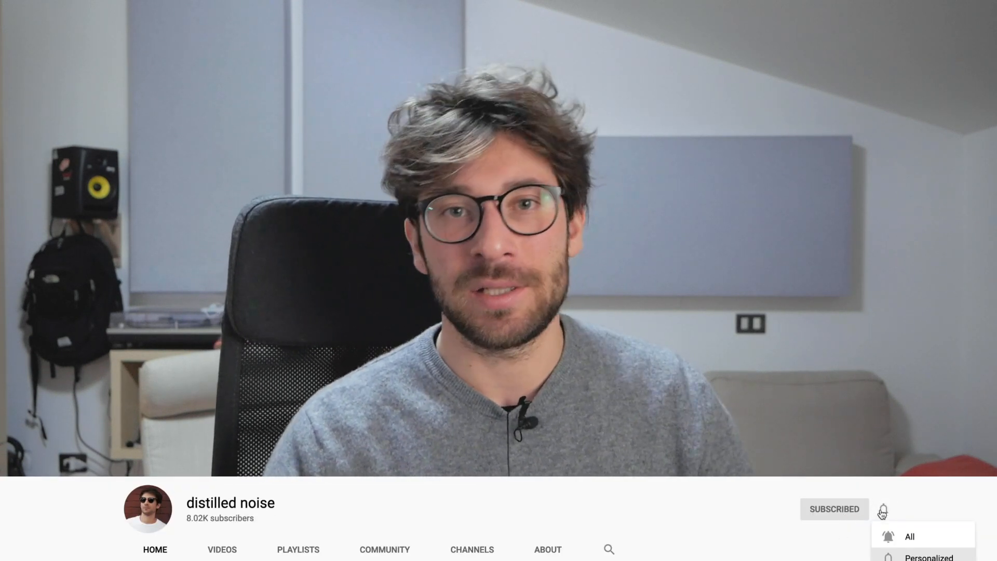